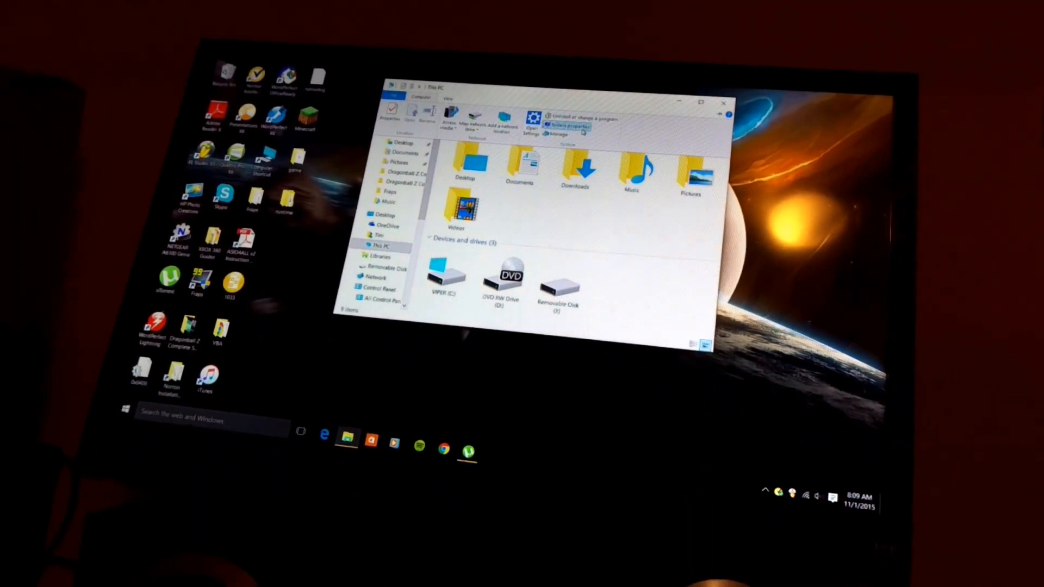
# Show the System page with processor and RAM details, and exit uTorrent from the tray.
pyautogui.click(566, 126)
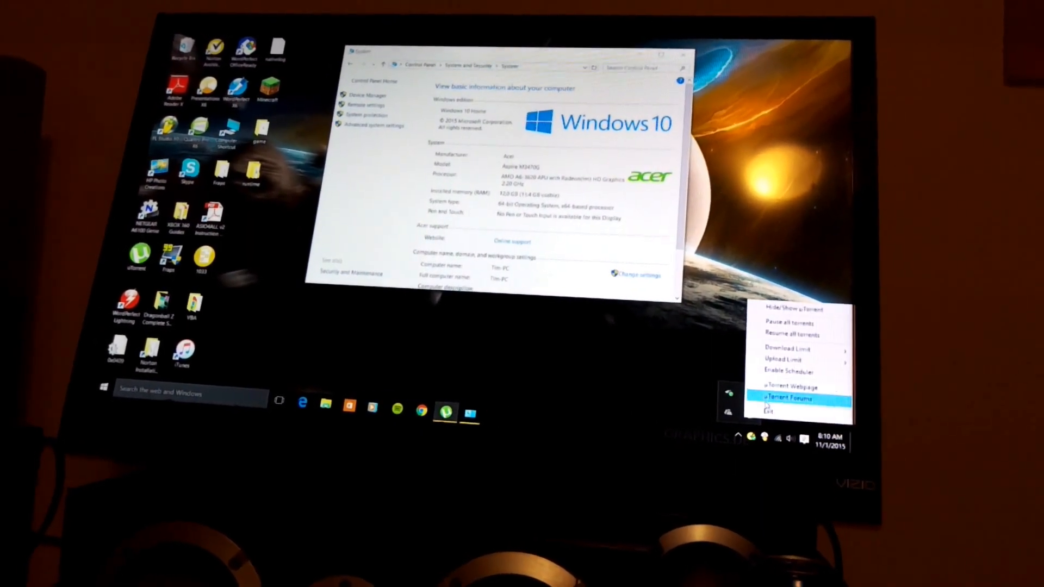
pyautogui.click(774, 411)
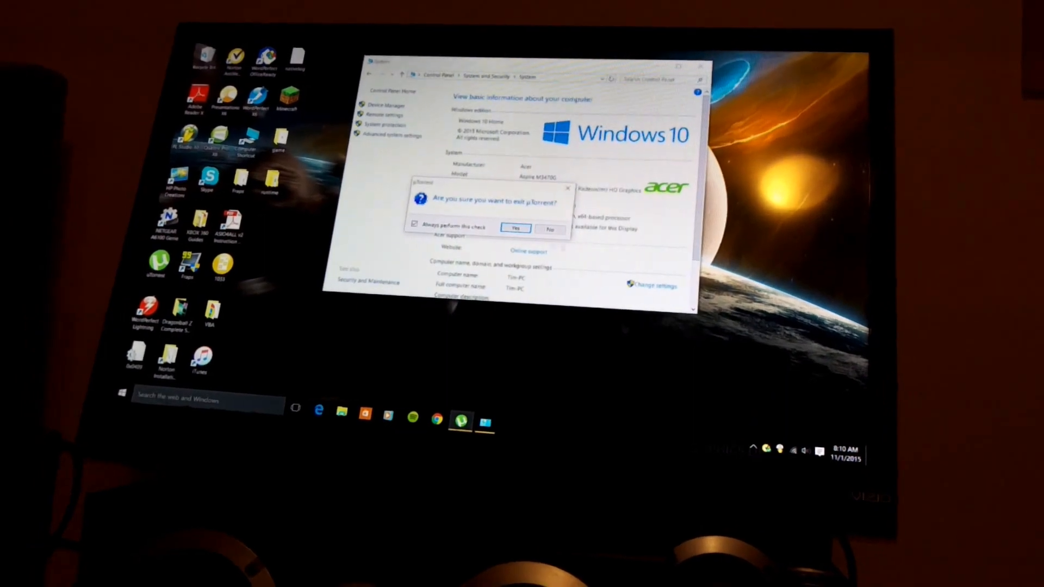
pyautogui.click(516, 228)
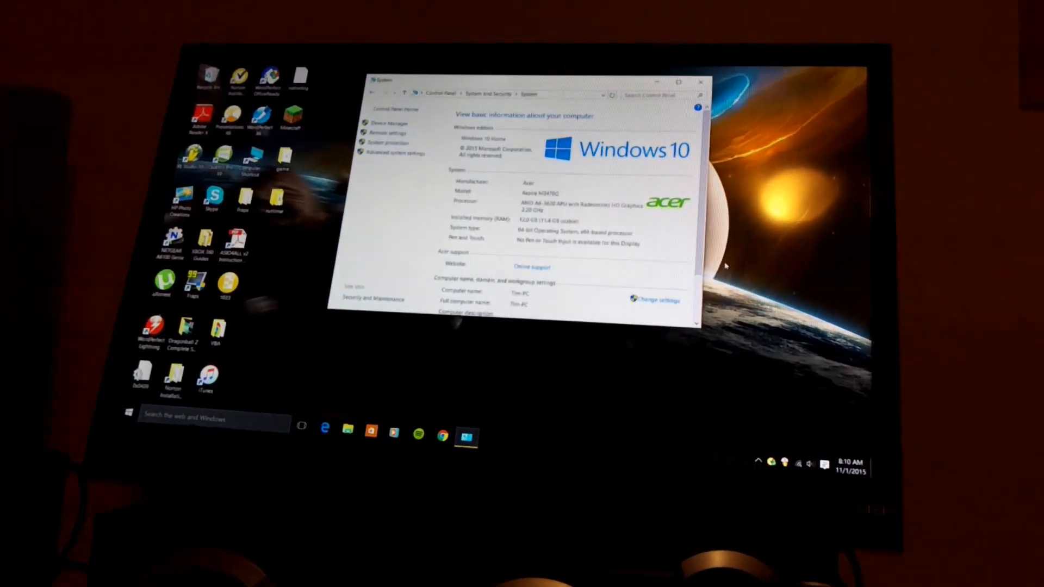